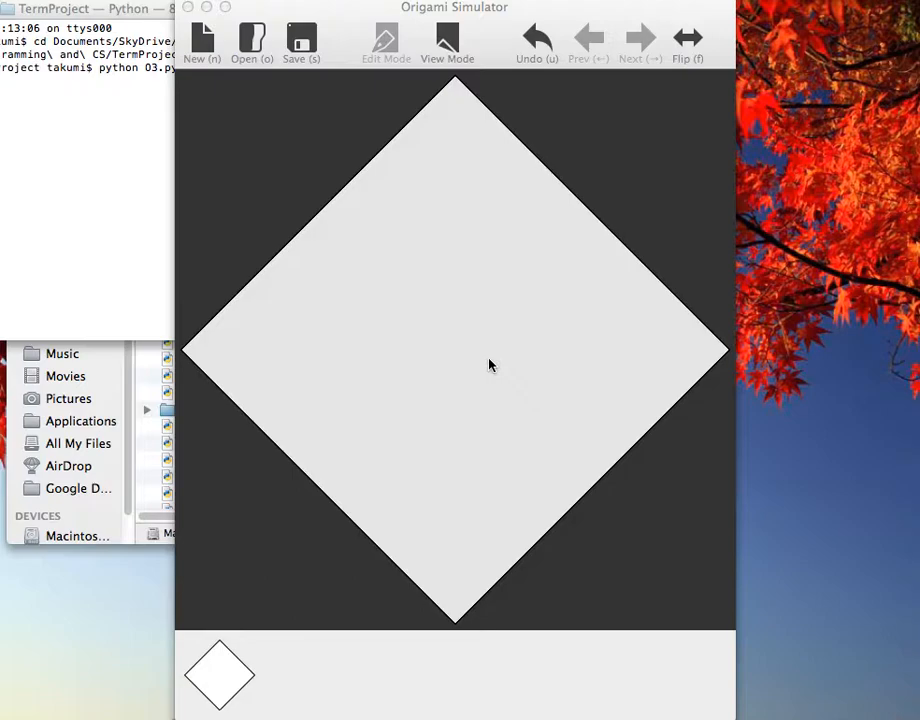
pyautogui.moveTo(472, 348)
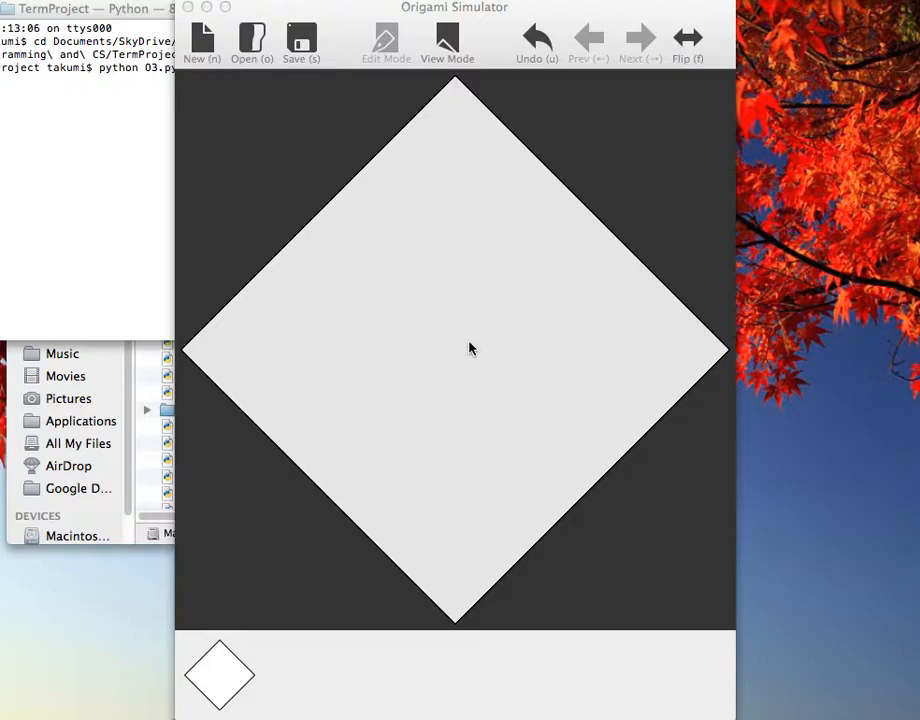
pyautogui.moveTo(466, 344)
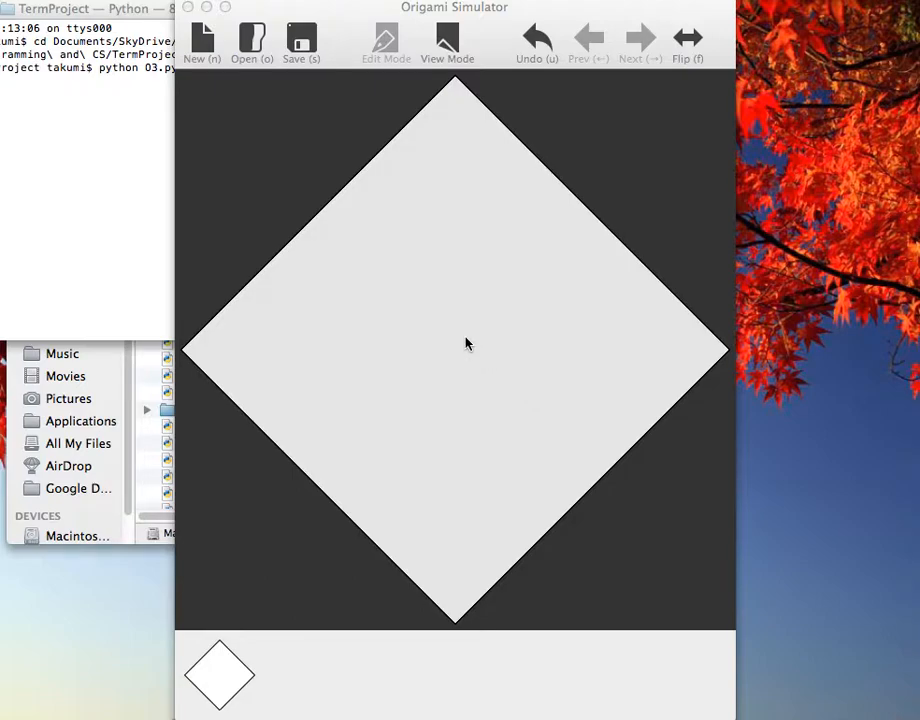
pyautogui.moveTo(472, 532)
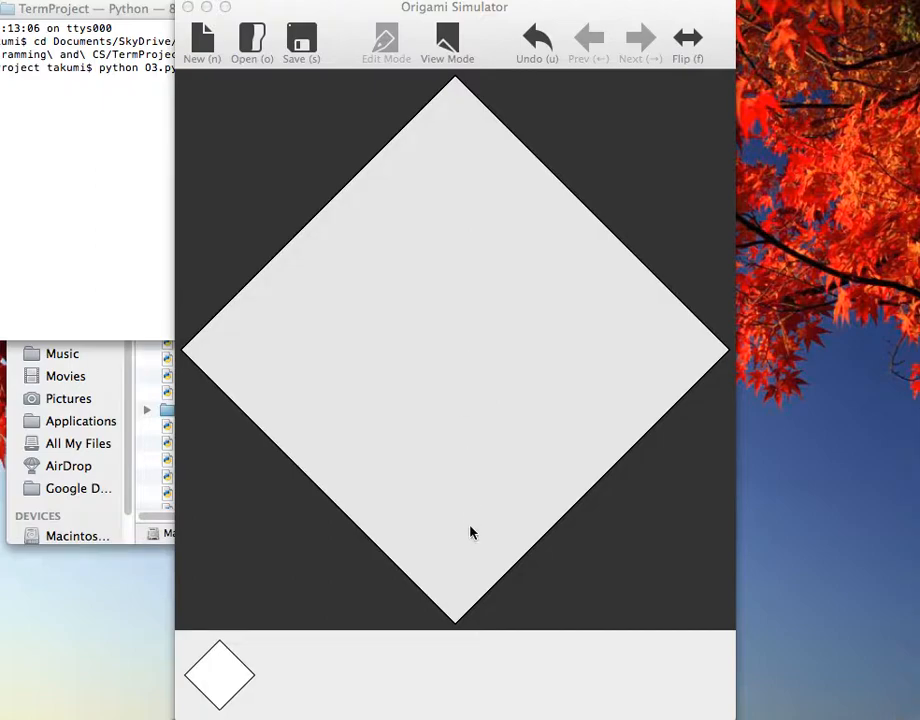
pyautogui.moveTo(458, 626)
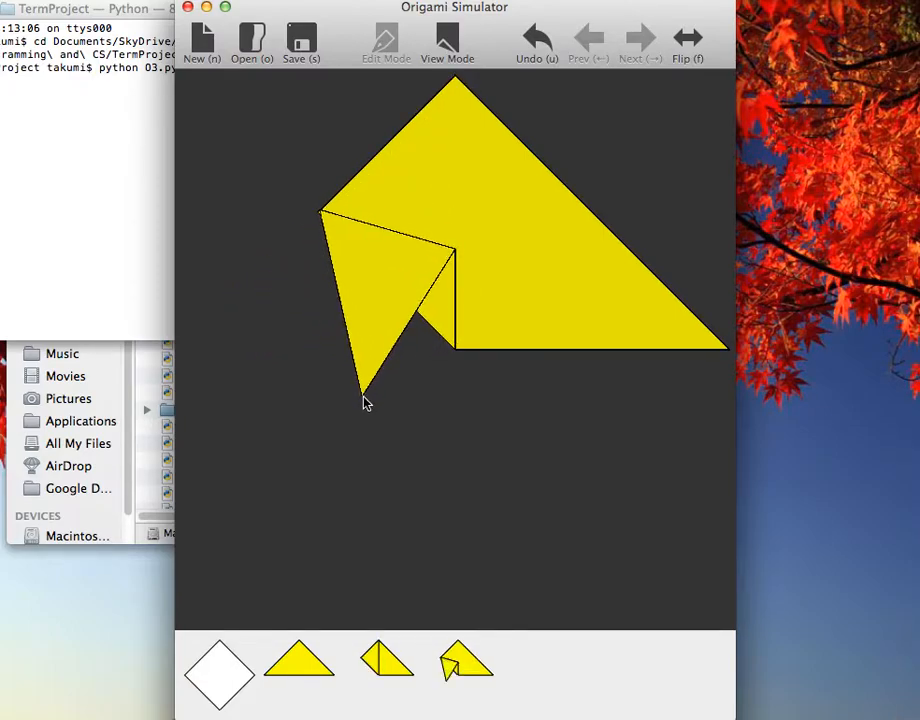
pyautogui.moveTo(724, 360)
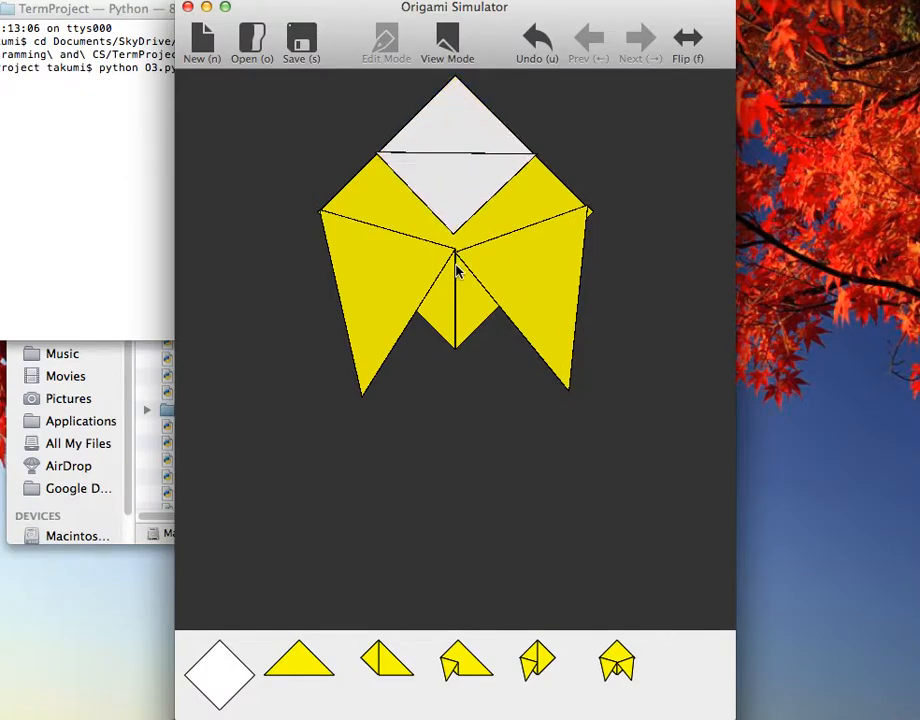
# Step: Fold the top corner down, flip, fold both side corners back, and flip to the cicada's front
pyautogui.click(640, 38)
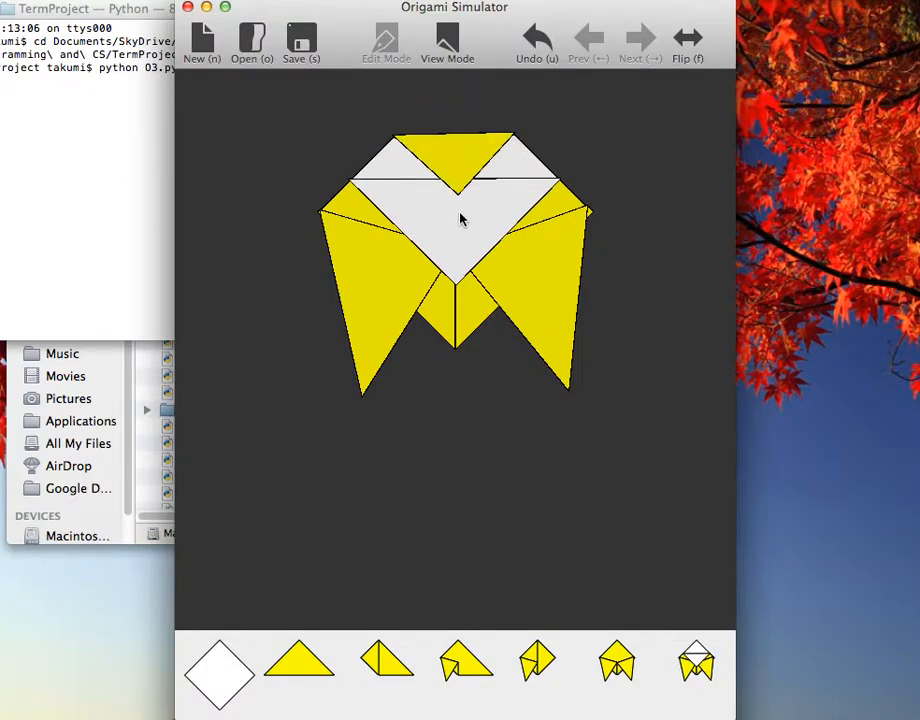
pyautogui.click(688, 40)
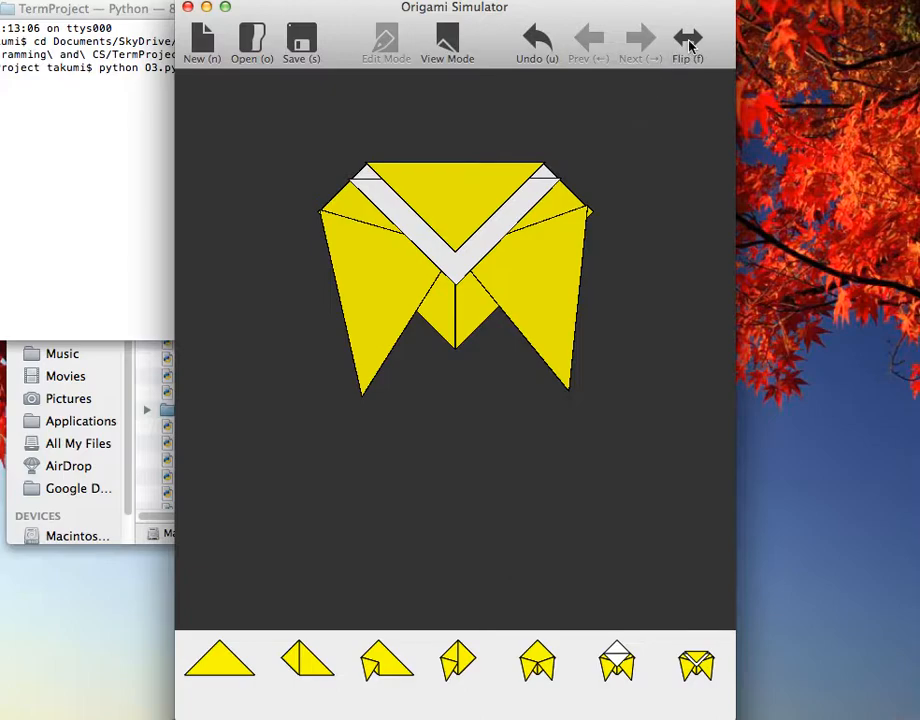
pyautogui.click(688, 40)
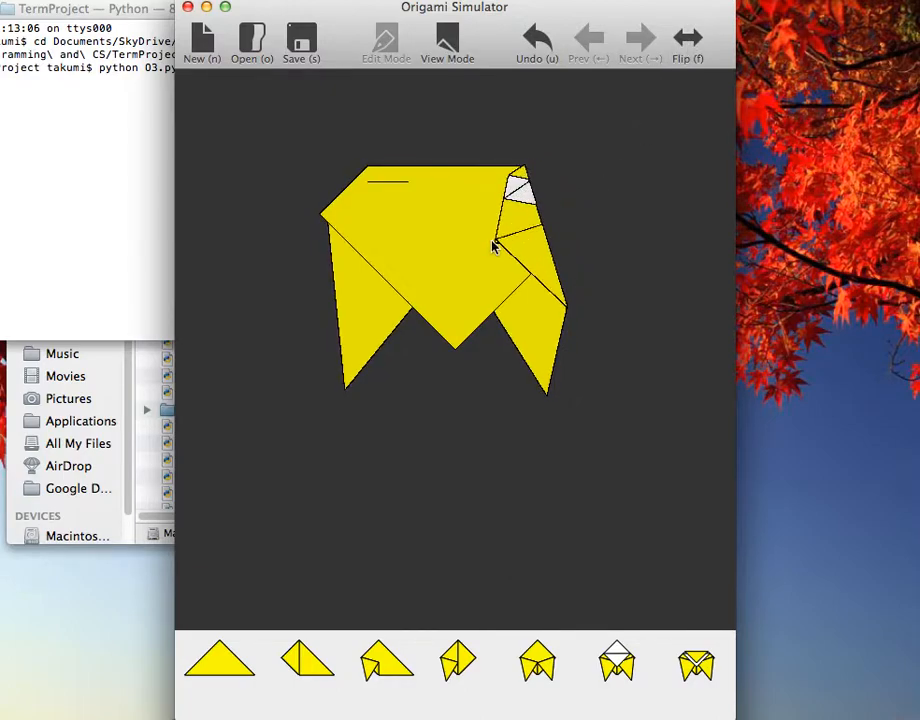
pyautogui.click(638, 40)
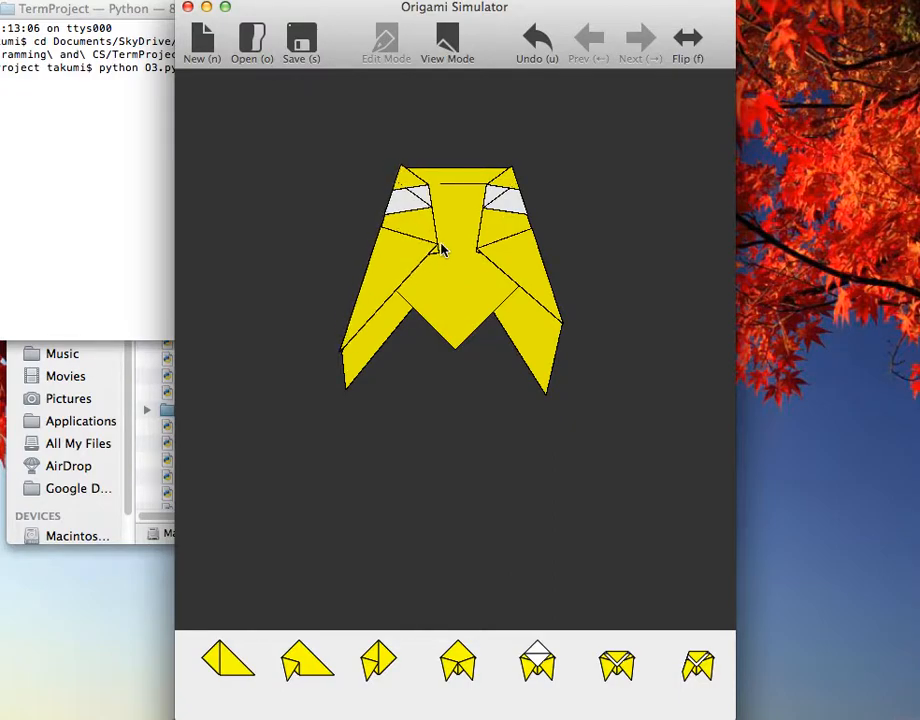
pyautogui.click(688, 40)
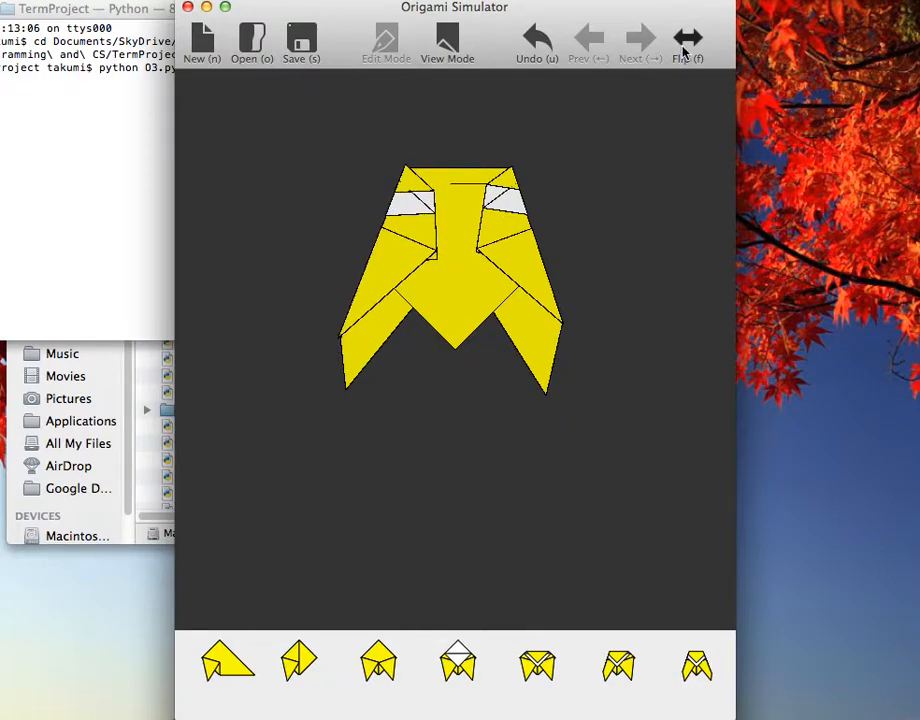
pyautogui.click(688, 40)
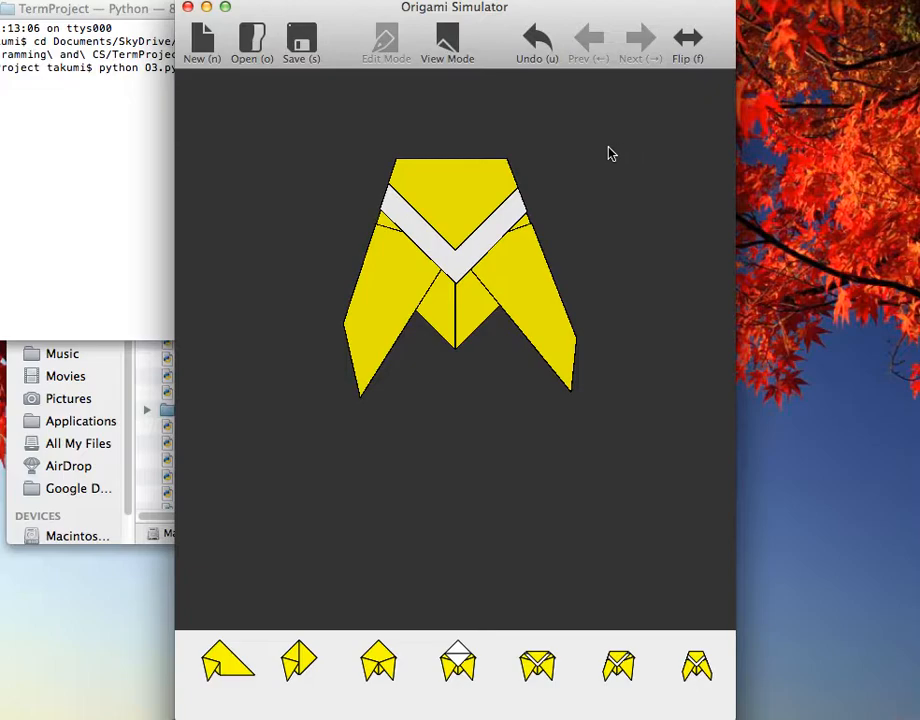
pyautogui.moveTo(584, 154)
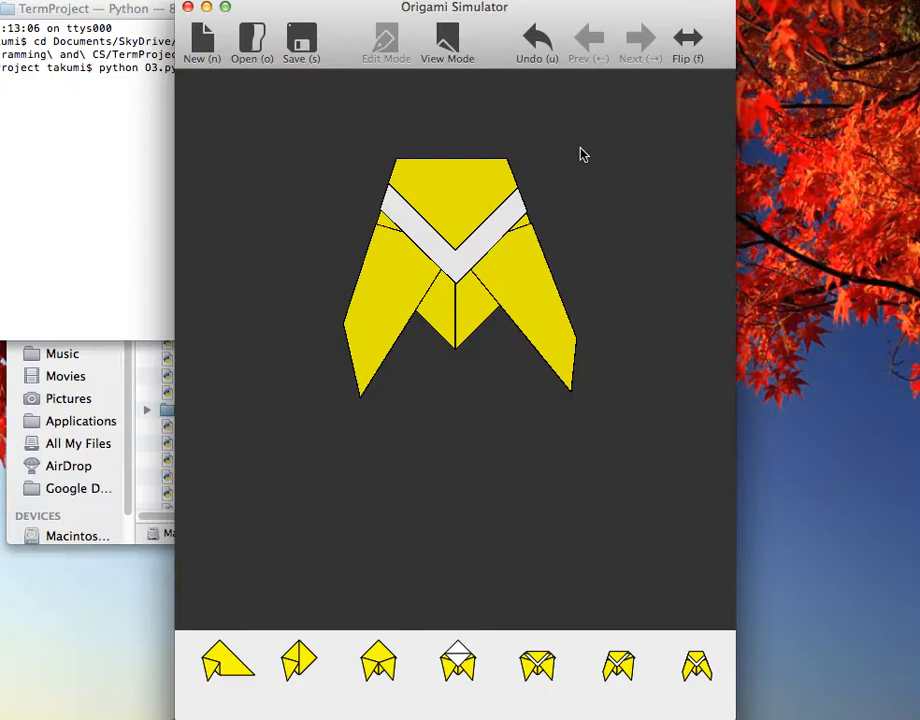
pyautogui.moveTo(448, 40)
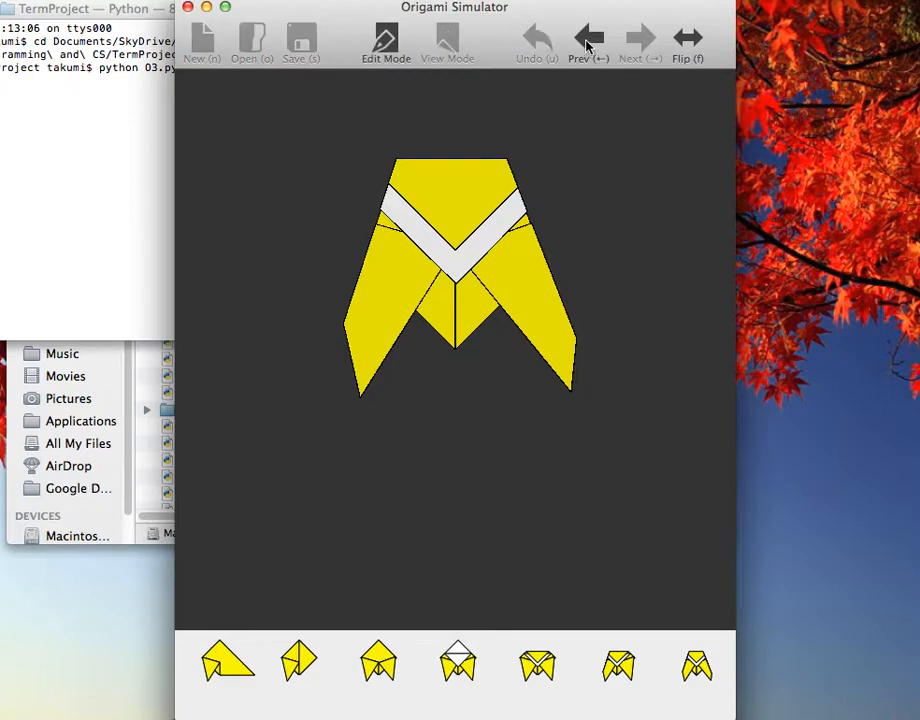
# Step: Step the replay back to the cicada's first triangle stage
pyautogui.click(588, 40)
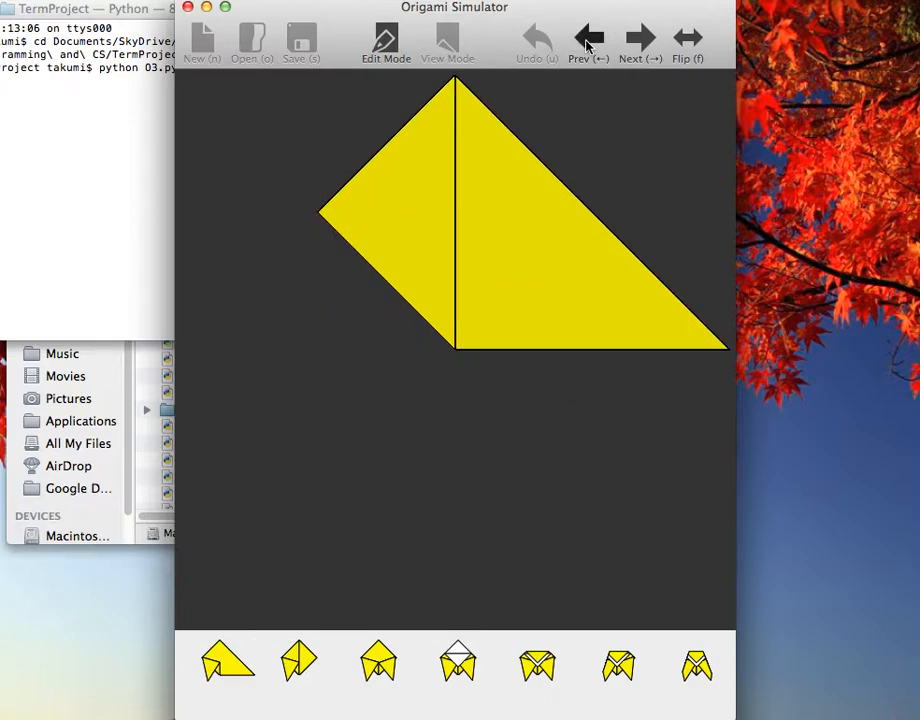
# Step: Step forward through every recorded fold until the finished cicada with its white V-band reappears
pyautogui.click(640, 40)
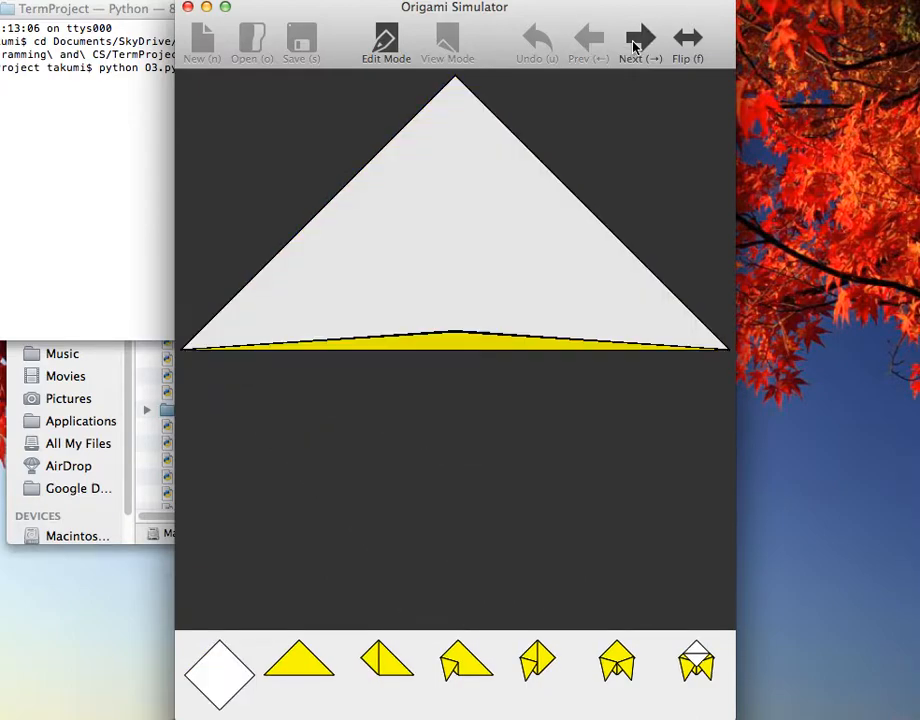
pyautogui.click(640, 40)
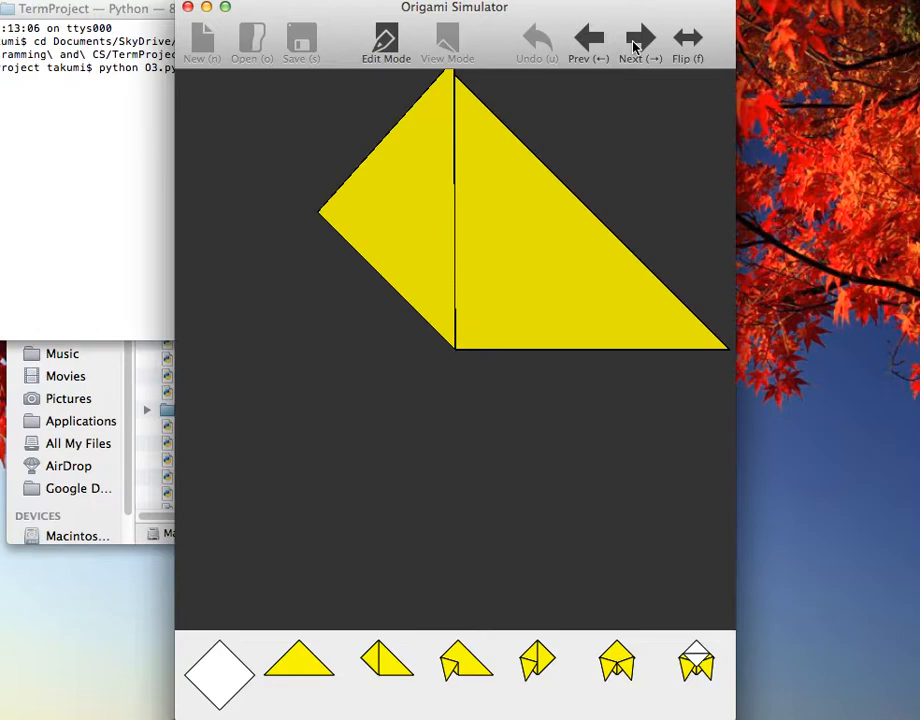
pyautogui.click(640, 38)
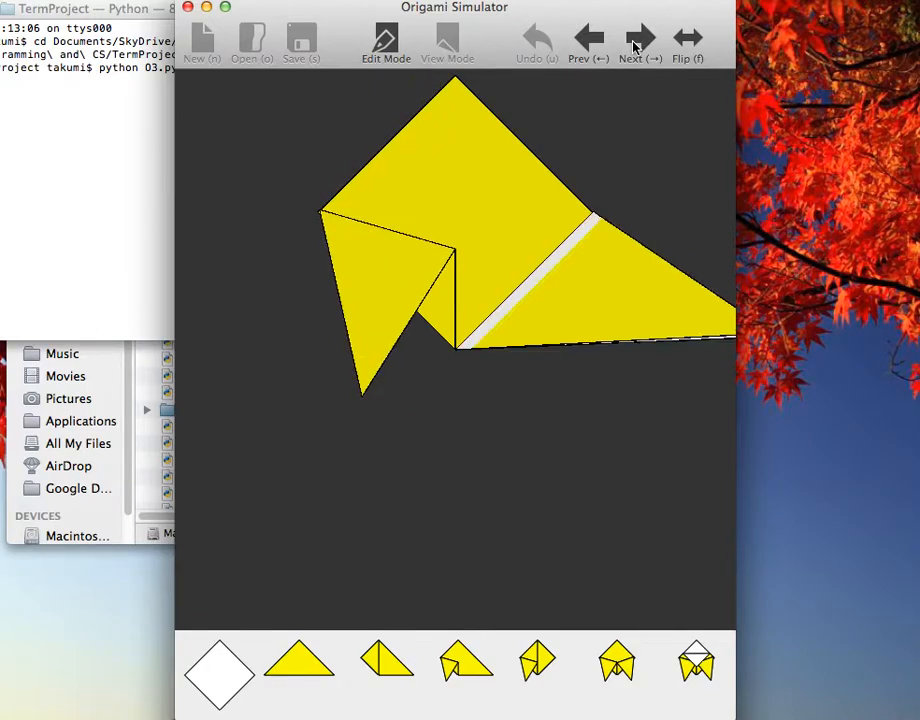
pyautogui.click(640, 38)
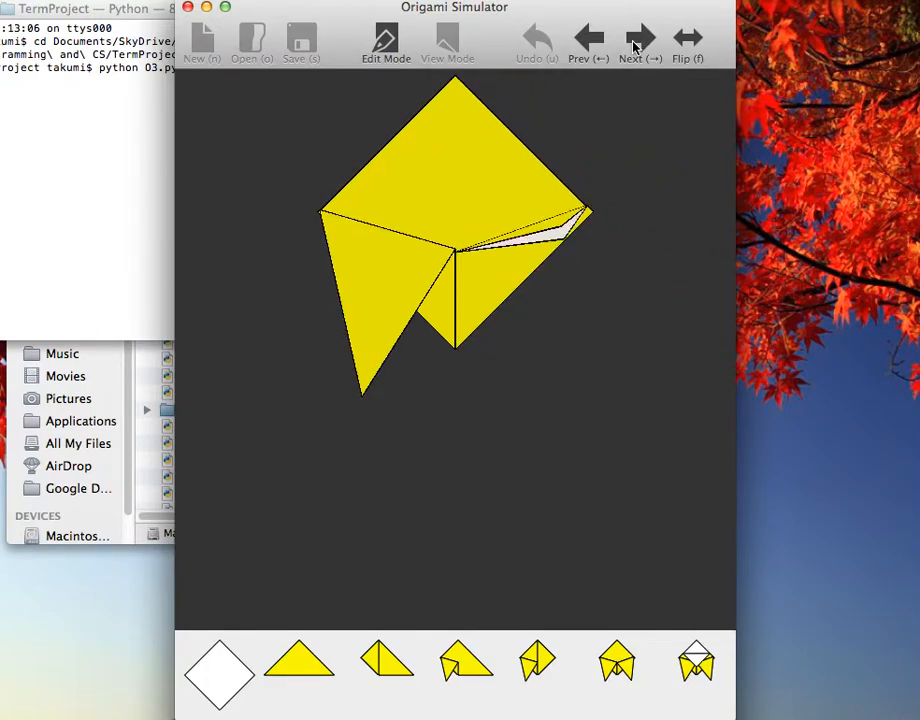
pyautogui.click(640, 38)
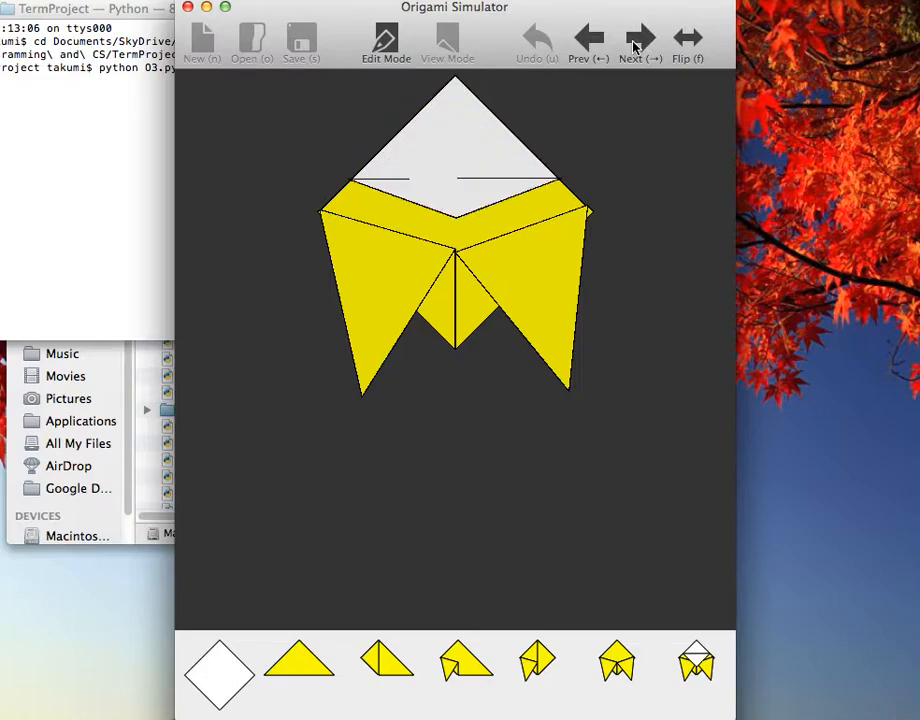
pyautogui.click(640, 38)
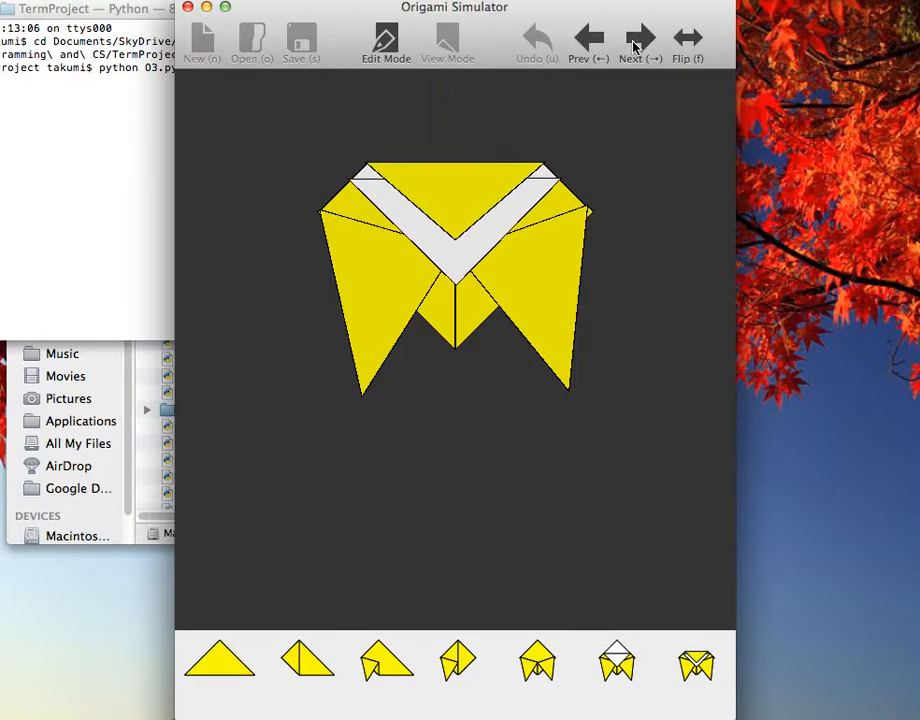
pyautogui.click(640, 38)
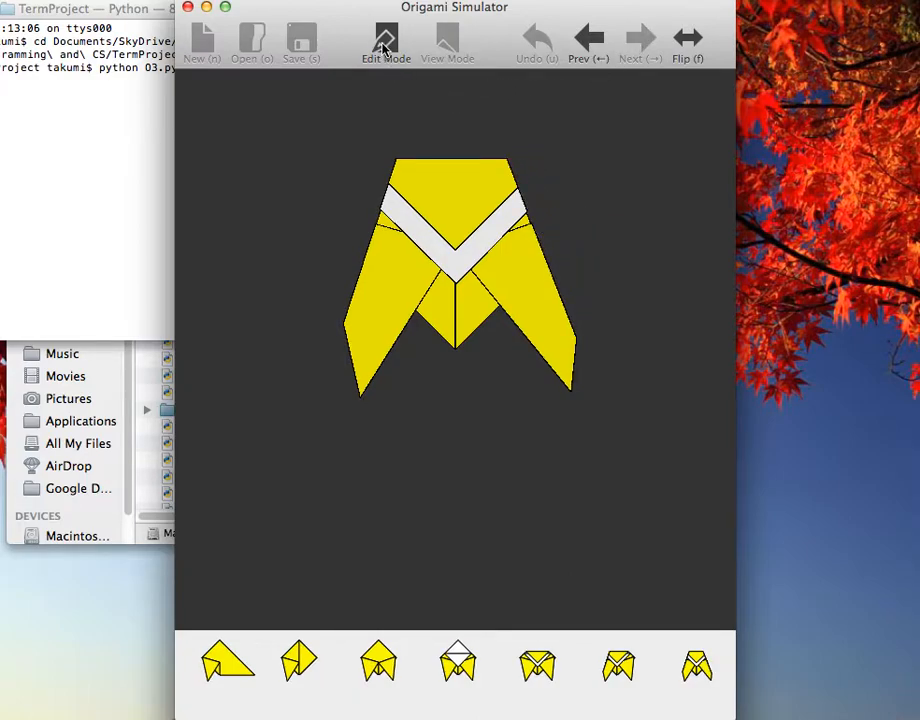
# Step: Switch to View Mode and save the model as cicada.xml in the TermProject folder
pyautogui.click(386, 42)
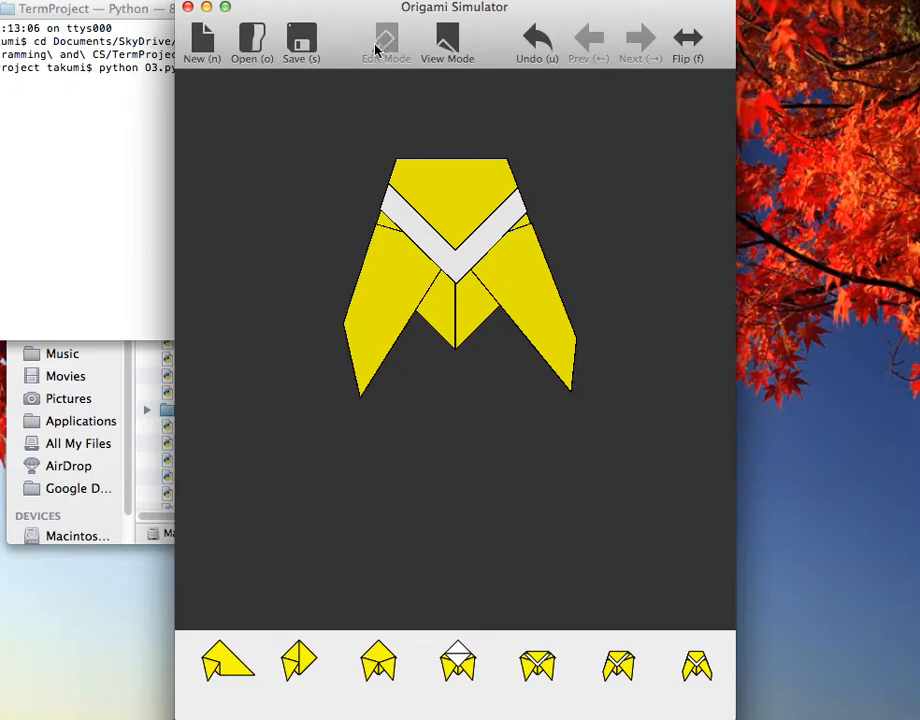
pyautogui.click(300, 40)
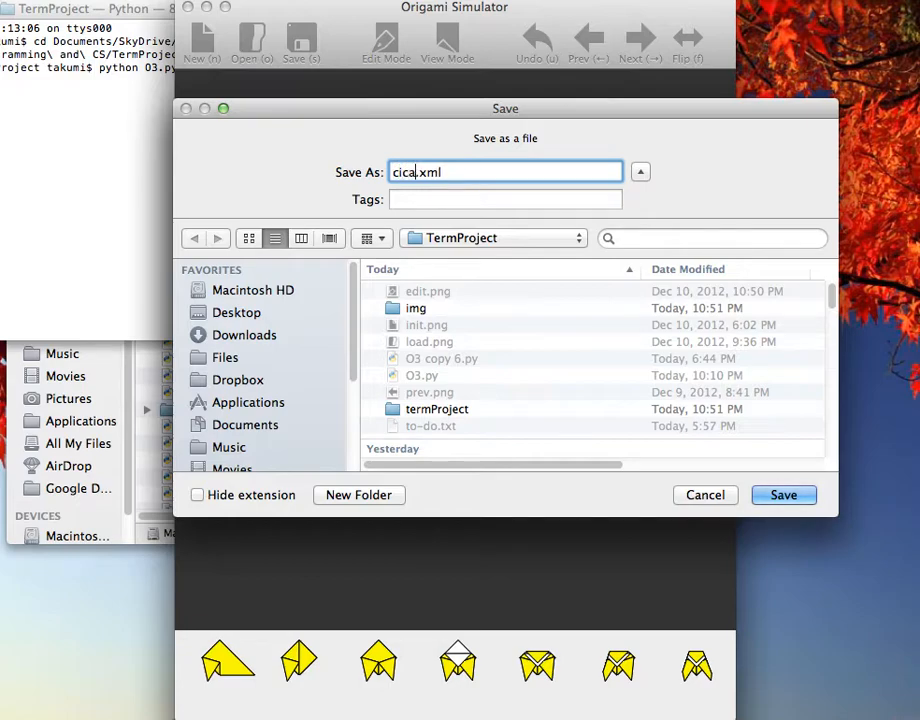
pyautogui.click(784, 496)
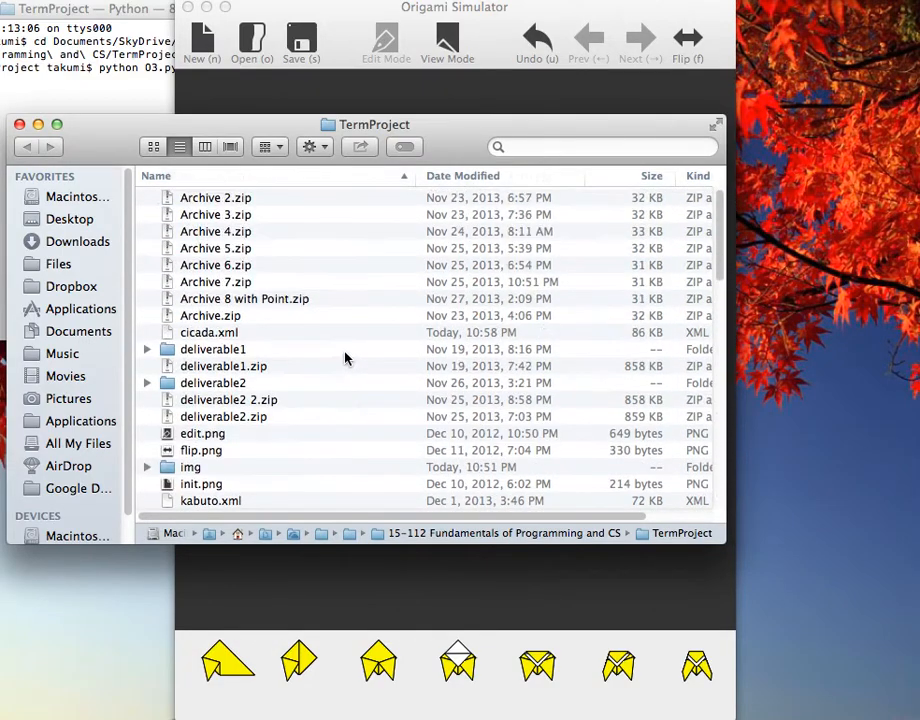
pyautogui.click(208, 332)
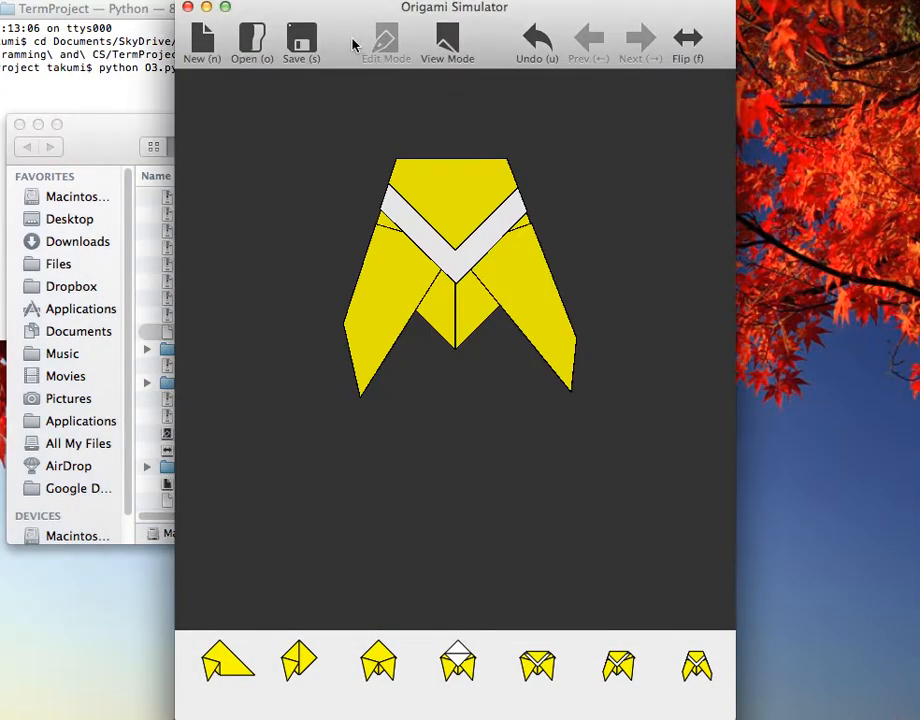
# Step: Load kabuto.xml from the TermProject folder, showing its unfolded starting square
pyautogui.click(250, 40)
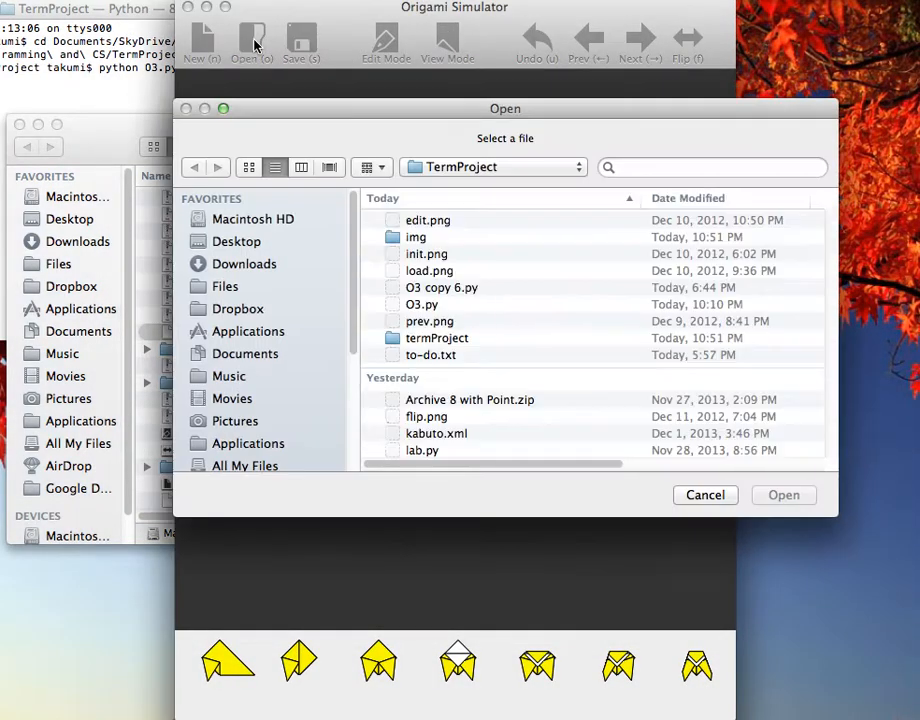
pyautogui.click(430, 320)
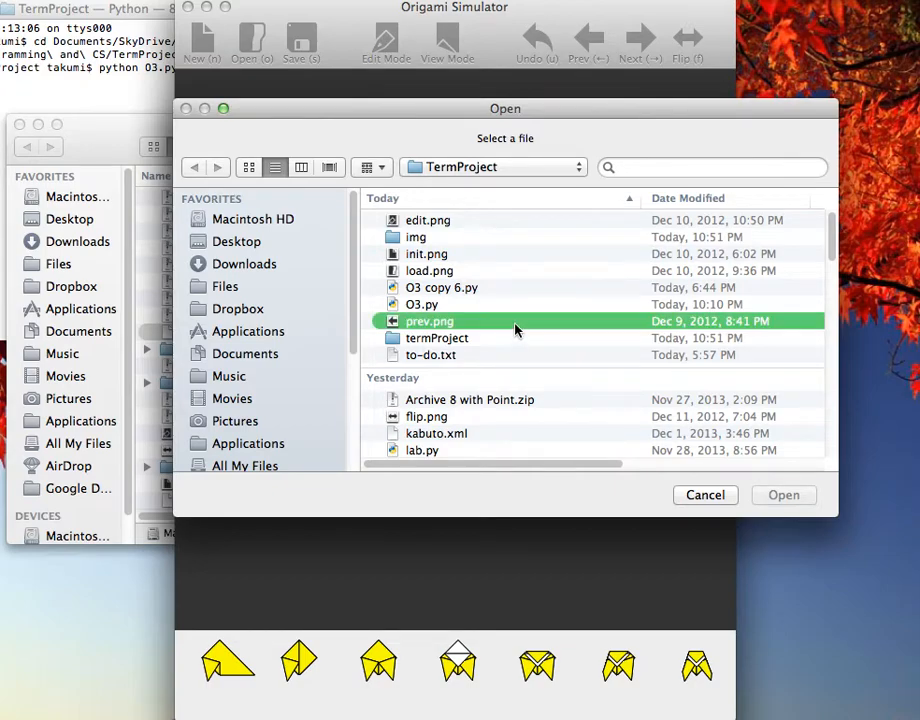
pyautogui.click(784, 496)
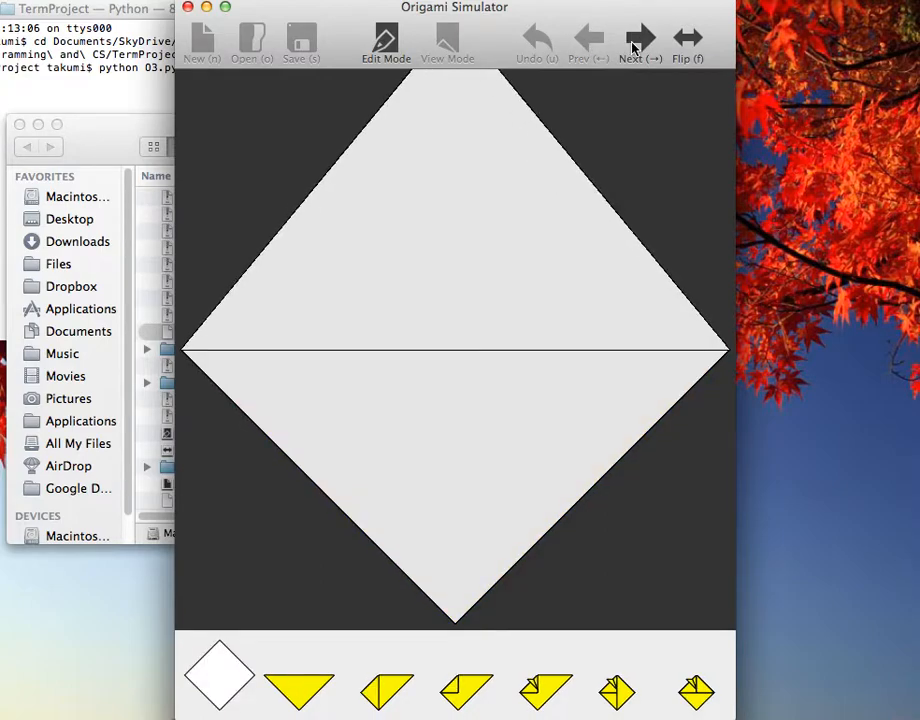
# Step: Step forward through each kabuto fold until the finished yellow-and-white samurai helmet appears
pyautogui.click(640, 40)
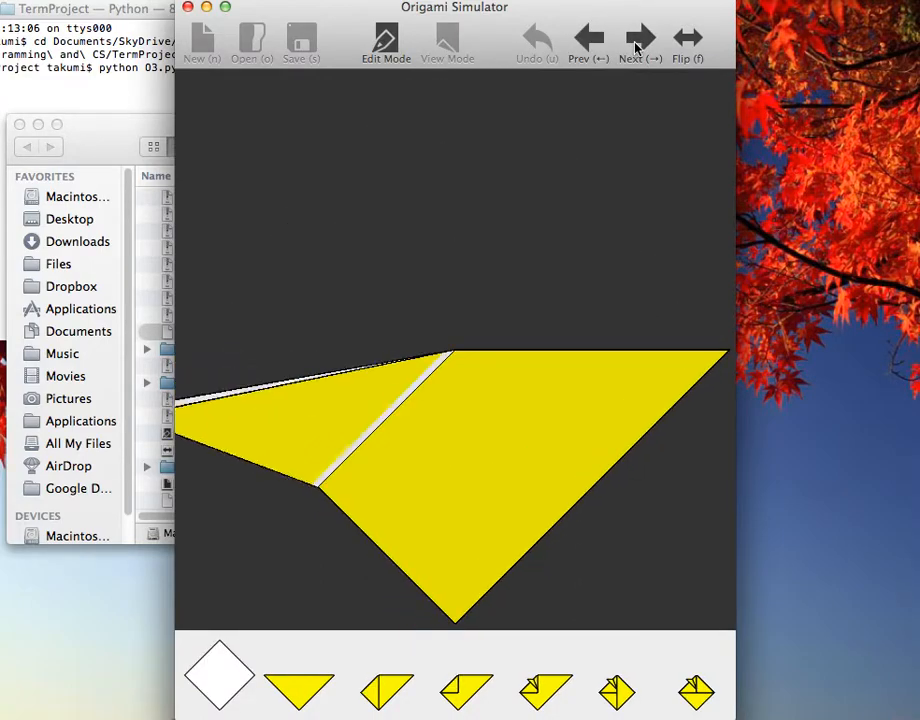
pyautogui.click(640, 36)
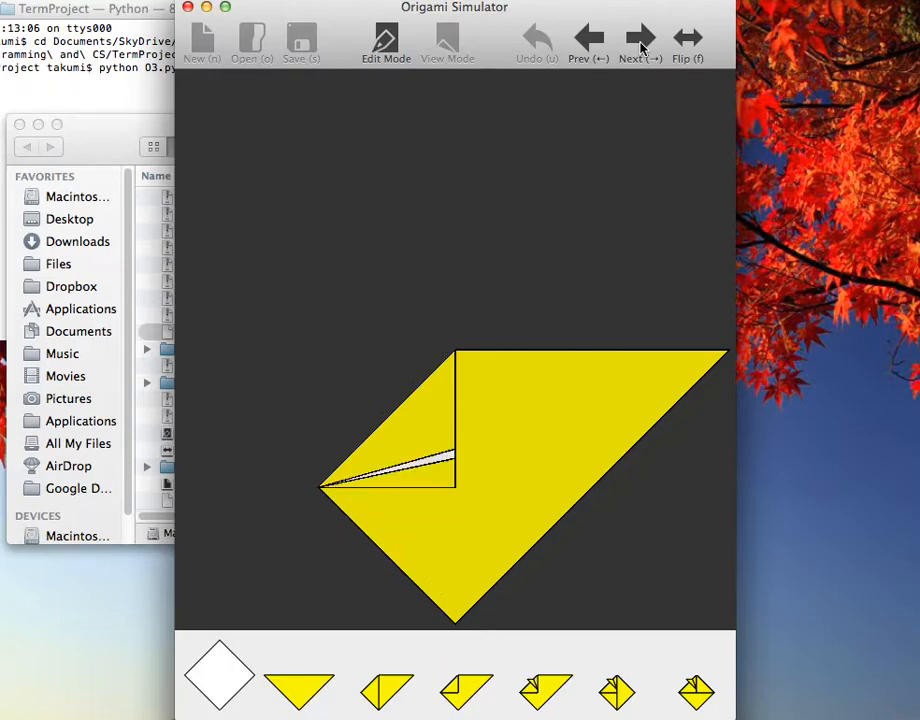
pyautogui.click(640, 36)
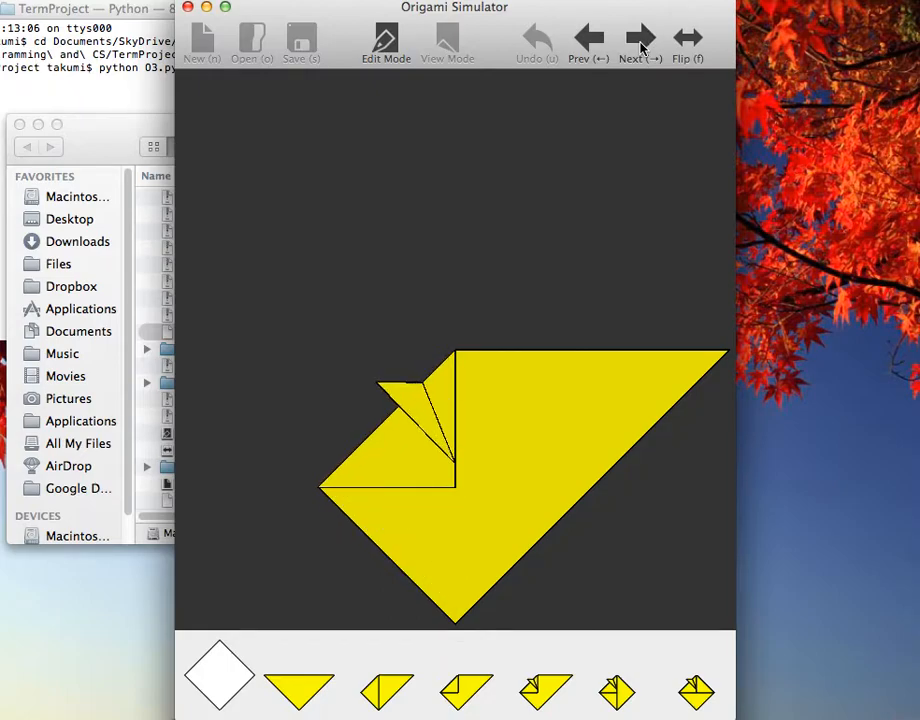
pyautogui.click(640, 40)
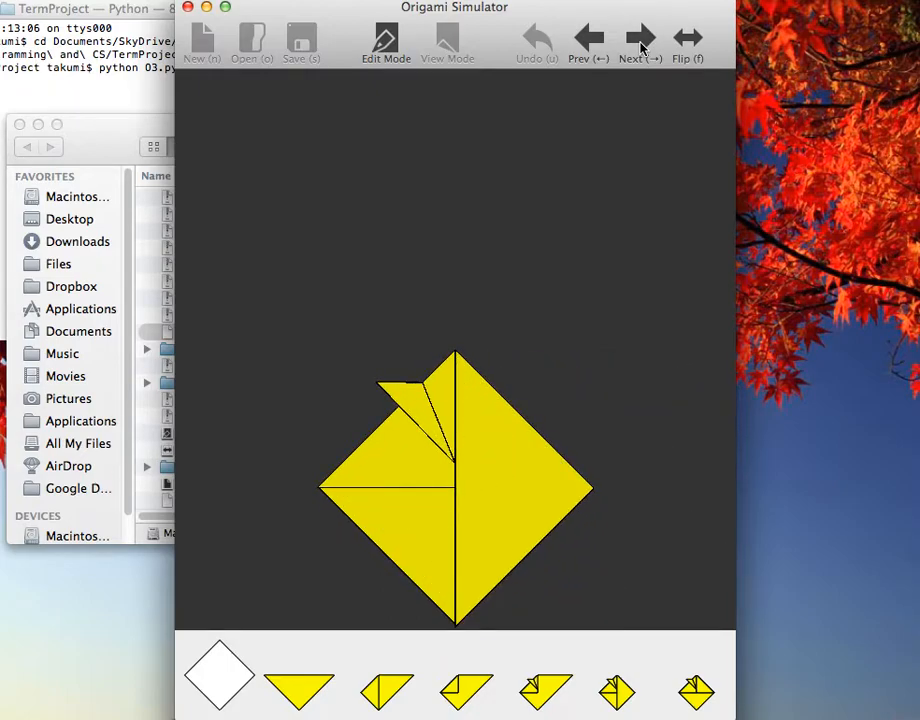
pyautogui.click(640, 40)
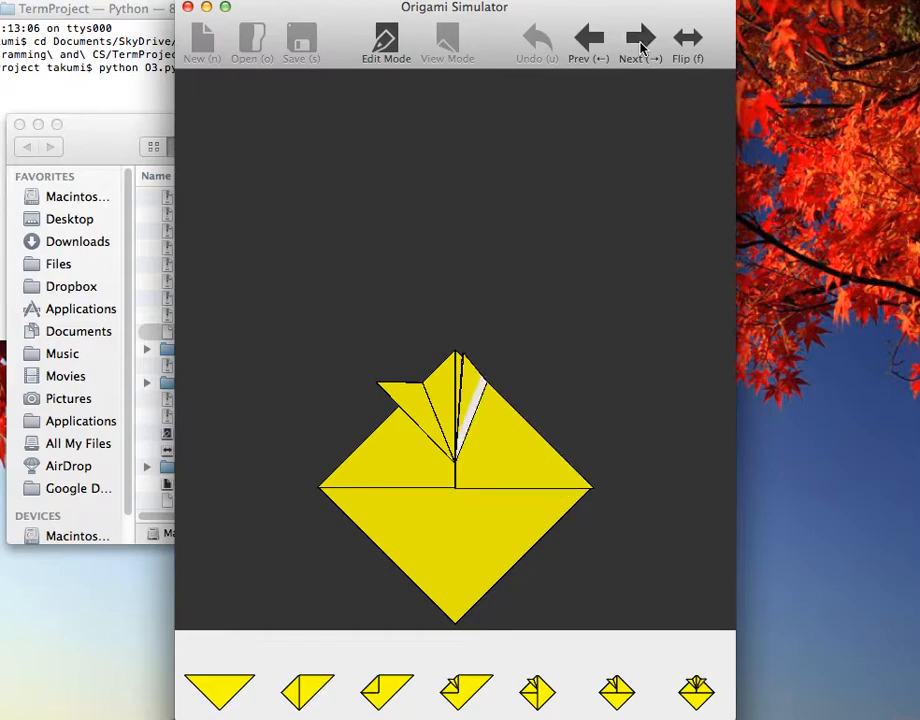
pyautogui.click(640, 40)
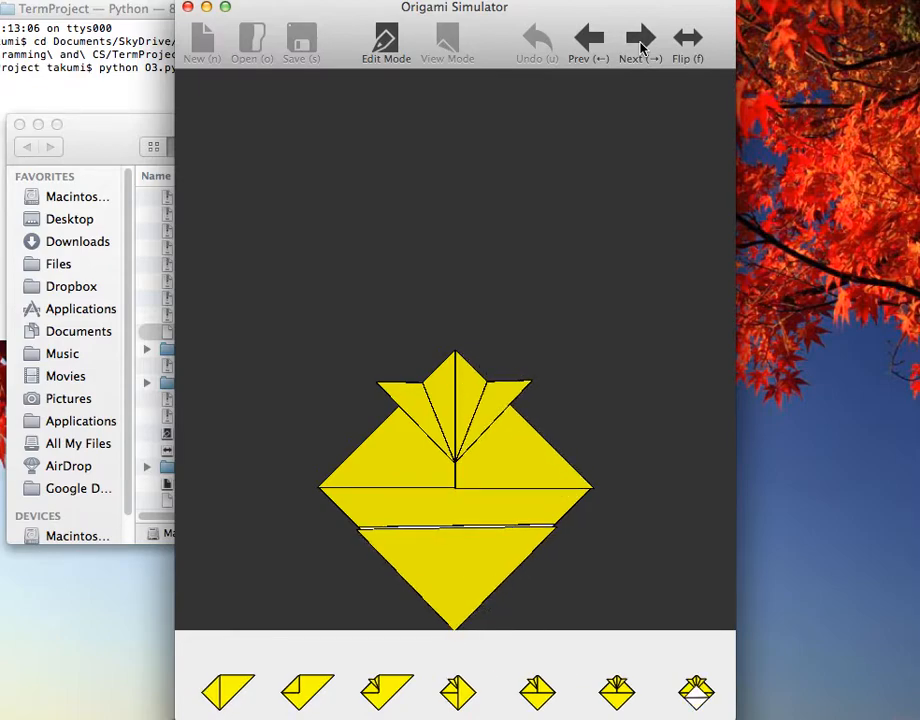
pyautogui.click(640, 40)
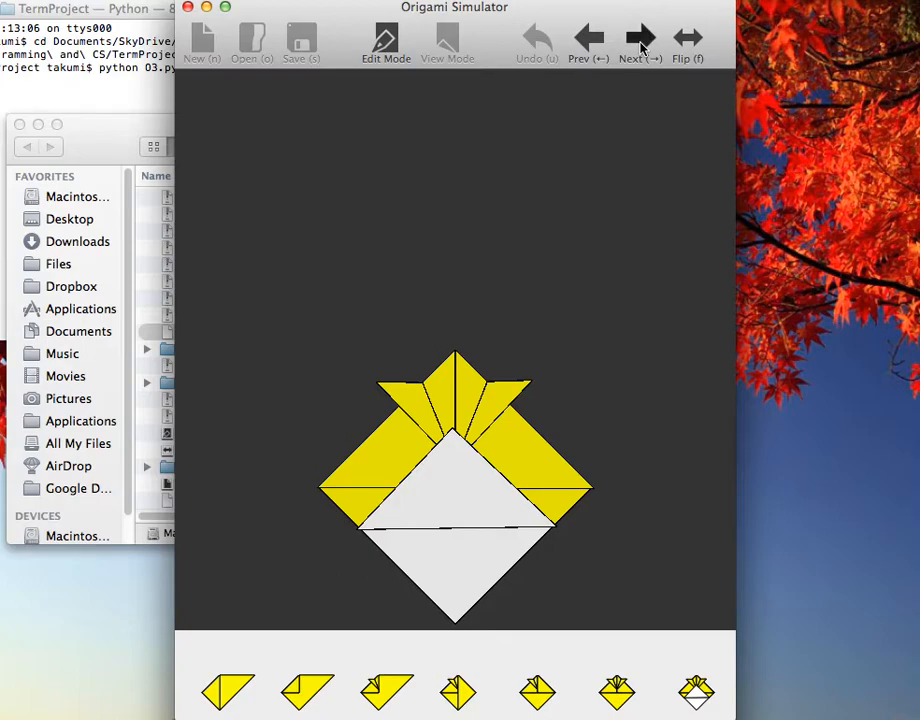
pyautogui.click(640, 38)
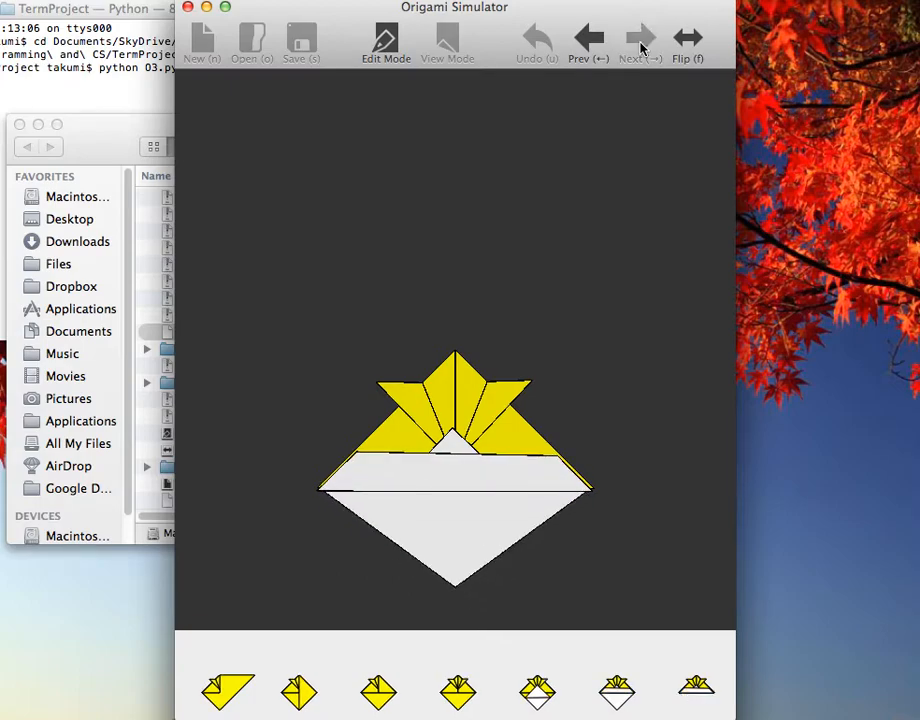
pyautogui.click(640, 38)
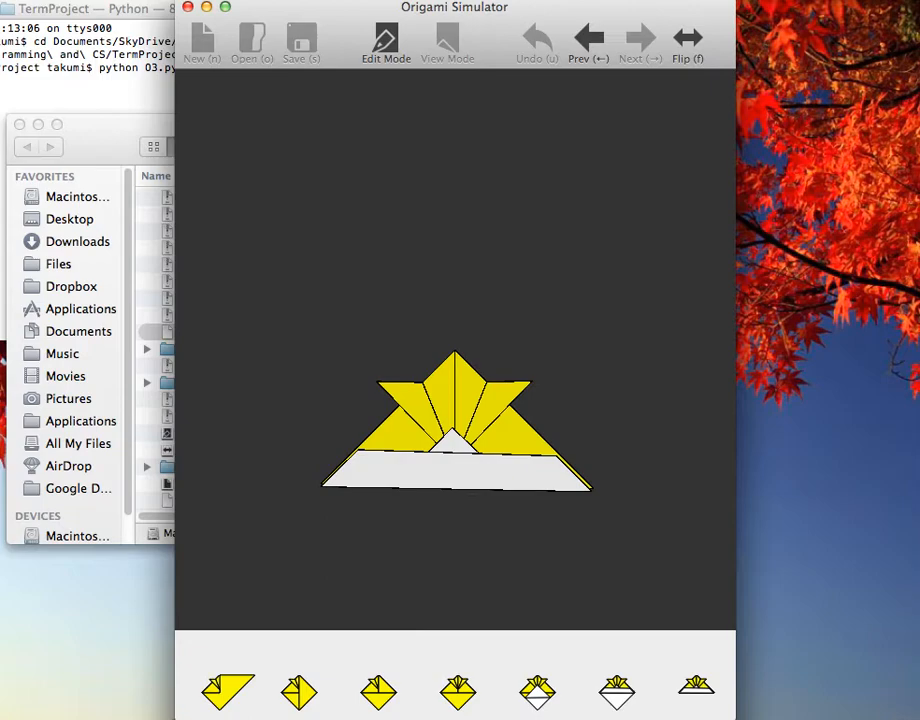
pyautogui.moveTo(504, 354)
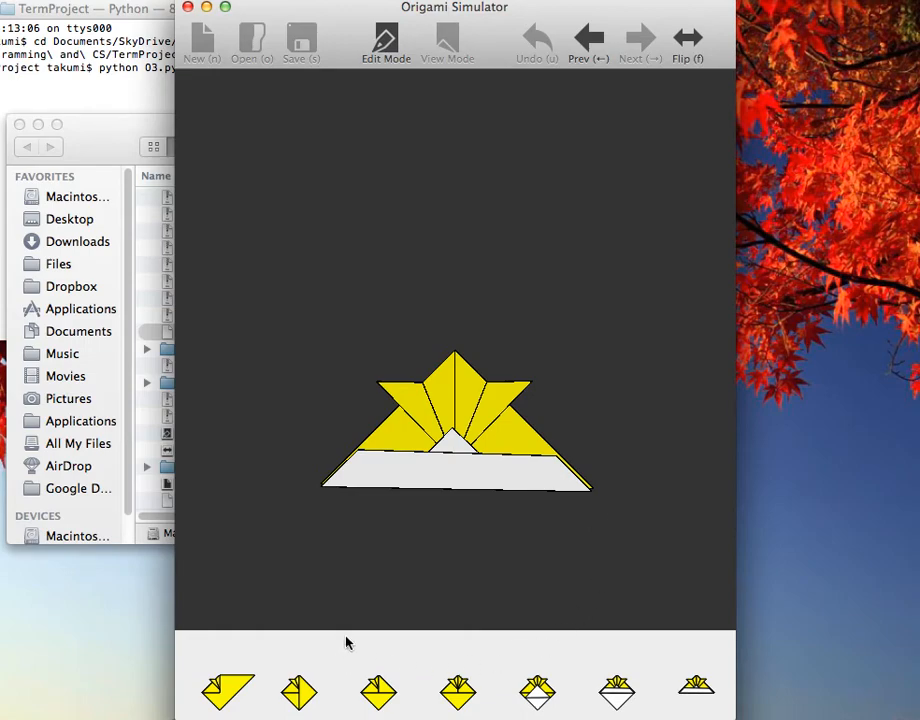
pyautogui.moveTo(616, 692)
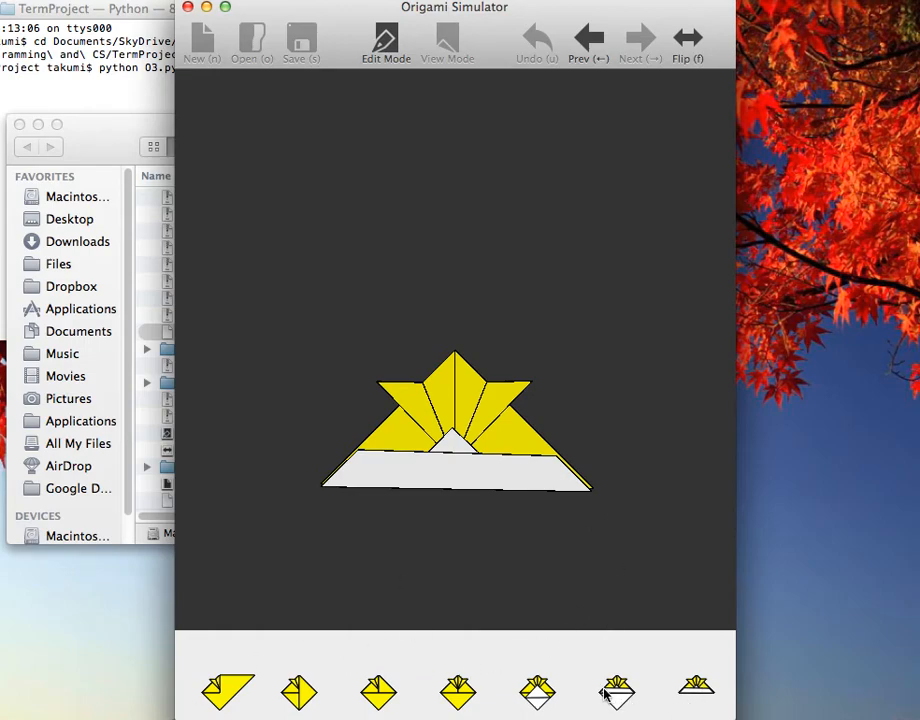